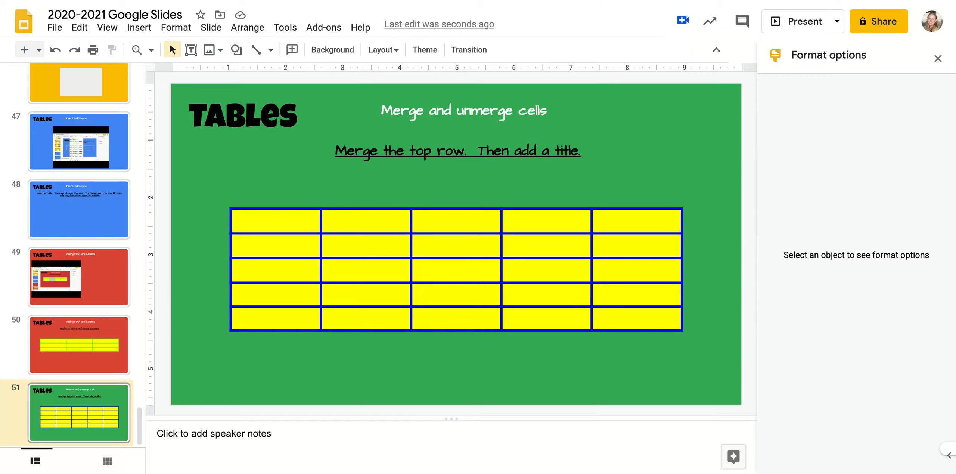
{"action": "mouse_move", "coordinate": [289, 216]}
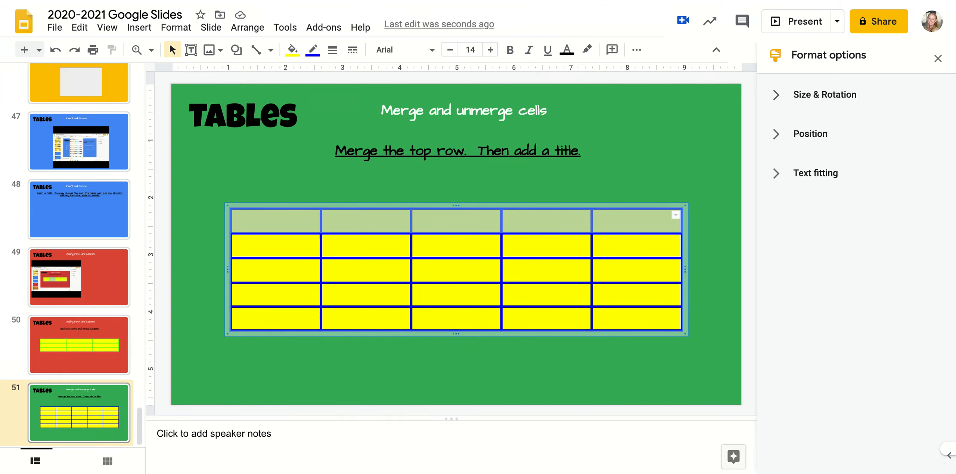
- Merge the selected top-row cells into one via Format > Table > Merge cells
{"action": "left_click", "coordinate": [176, 27]}
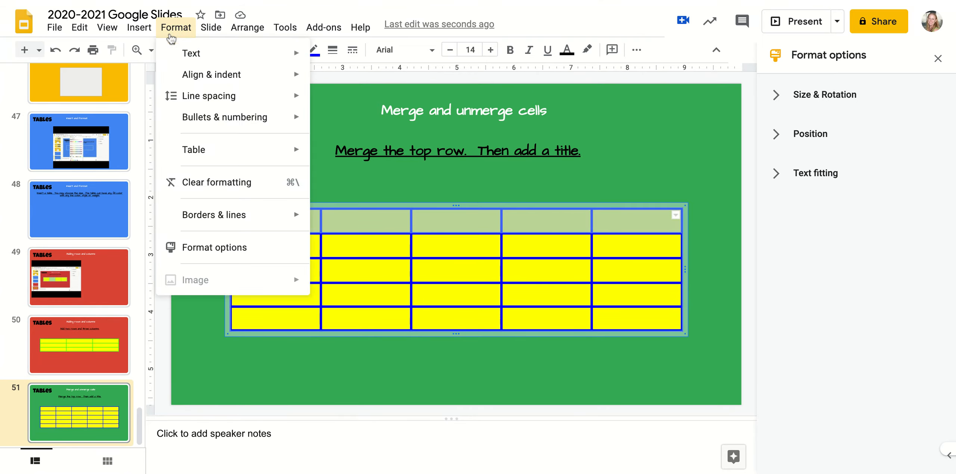
{"action": "left_click", "coordinate": [194, 150]}
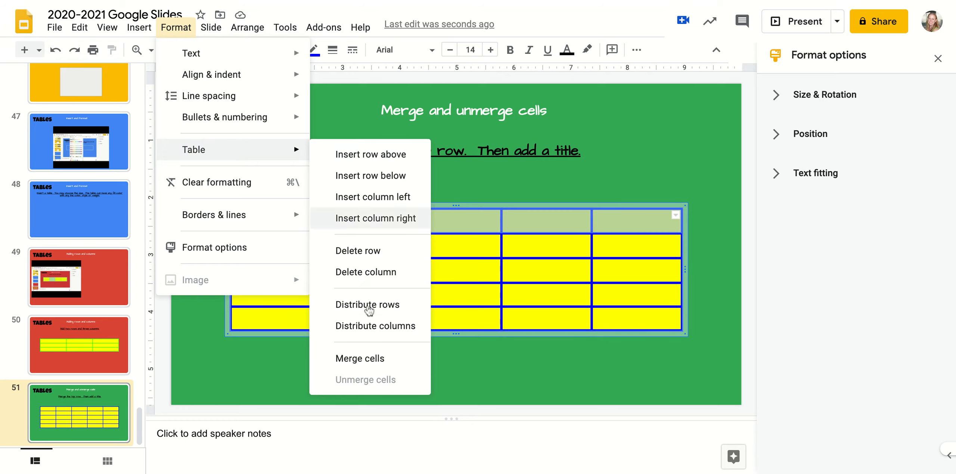
{"action": "left_click", "coordinate": [376, 217]}
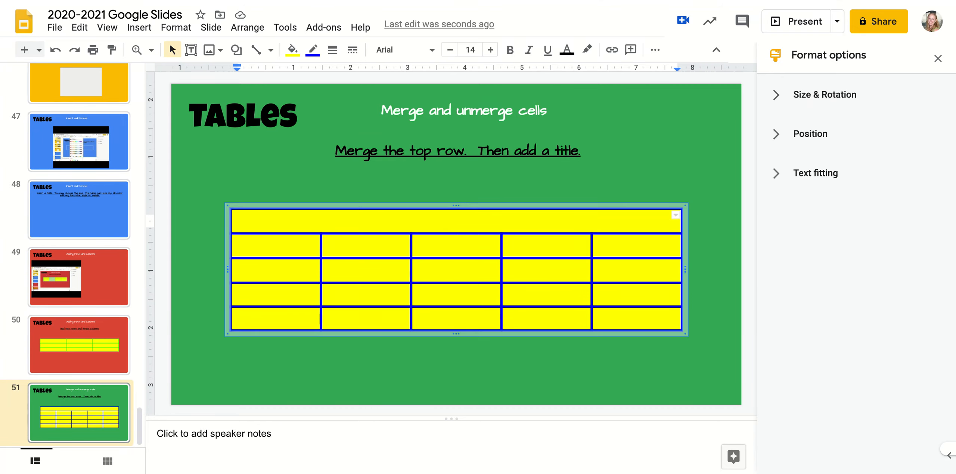
- Enter the word 'Title' in the merged cell and select it for restyling
{"action": "type", "text": "Title"}
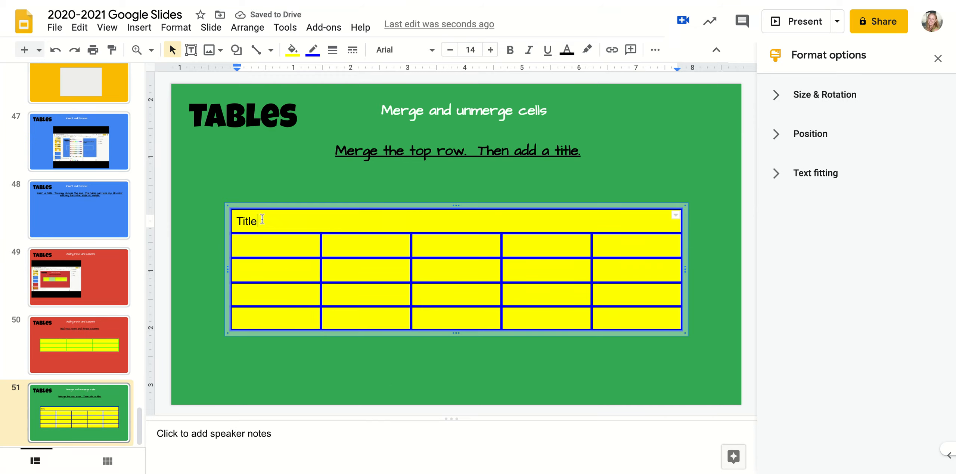
{"action": "double_click", "coordinate": [248, 220]}
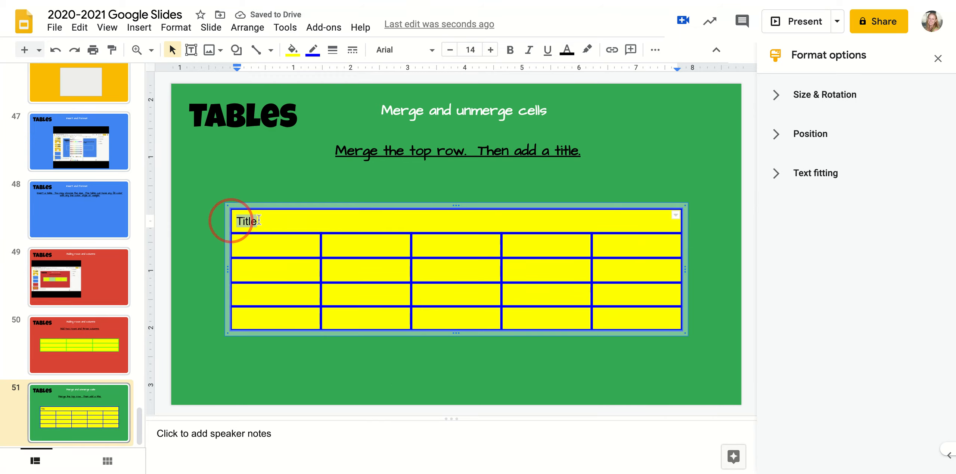
{"action": "left_click", "coordinate": [402, 50]}
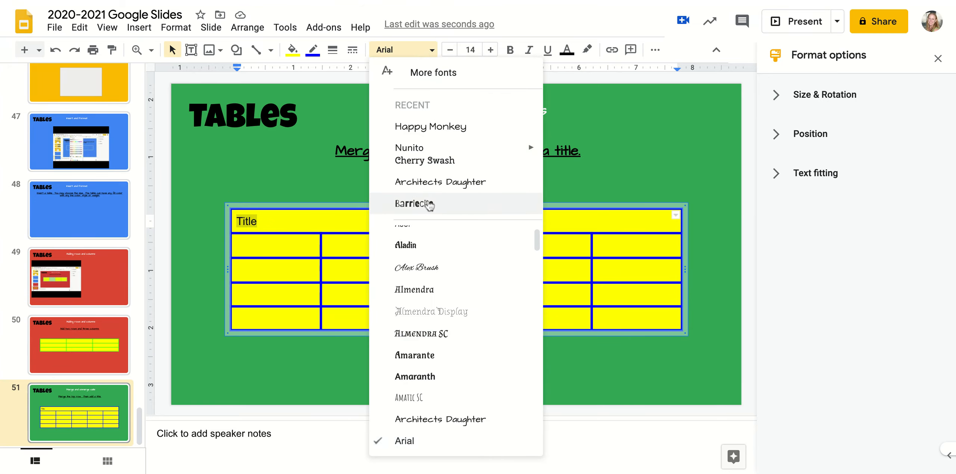
- Set 'Title' in the Barriecito font and raise its size to 15
{"action": "left_click", "coordinate": [413, 204]}
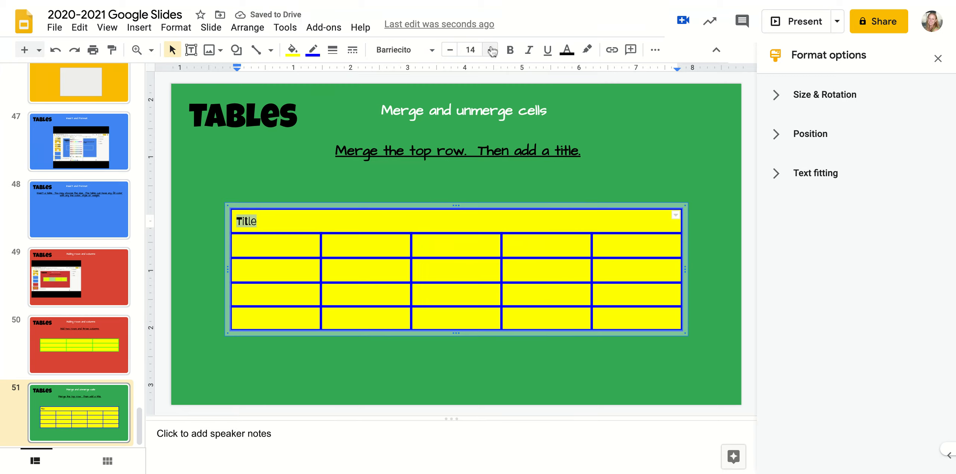
{"action": "left_click", "coordinate": [492, 49]}
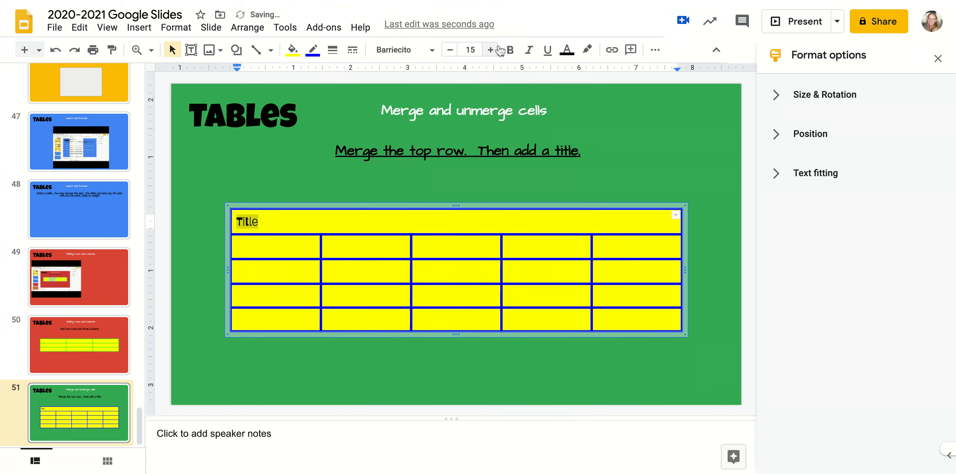
{"action": "left_click", "coordinate": [654, 49]}
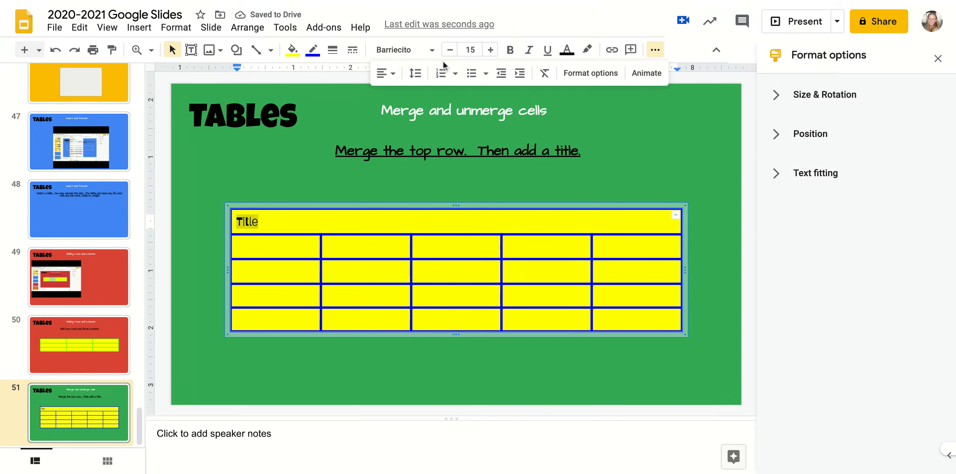